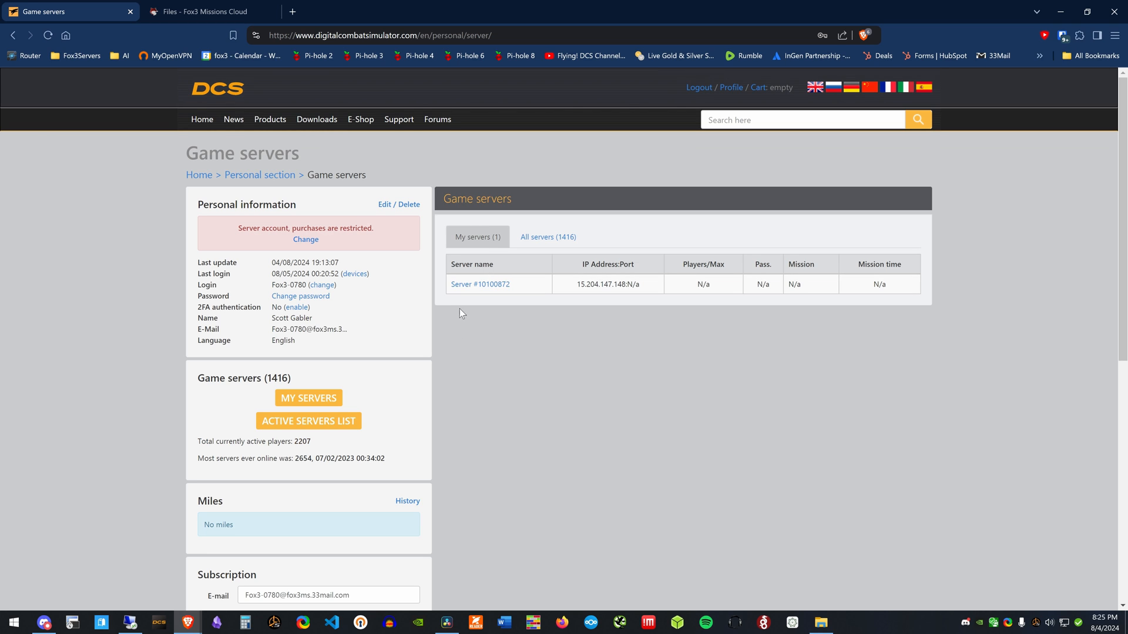
- Check Server #10100872's dashboard status, then return to the Fox3 Missions Cloud file list
left_click(479, 283)
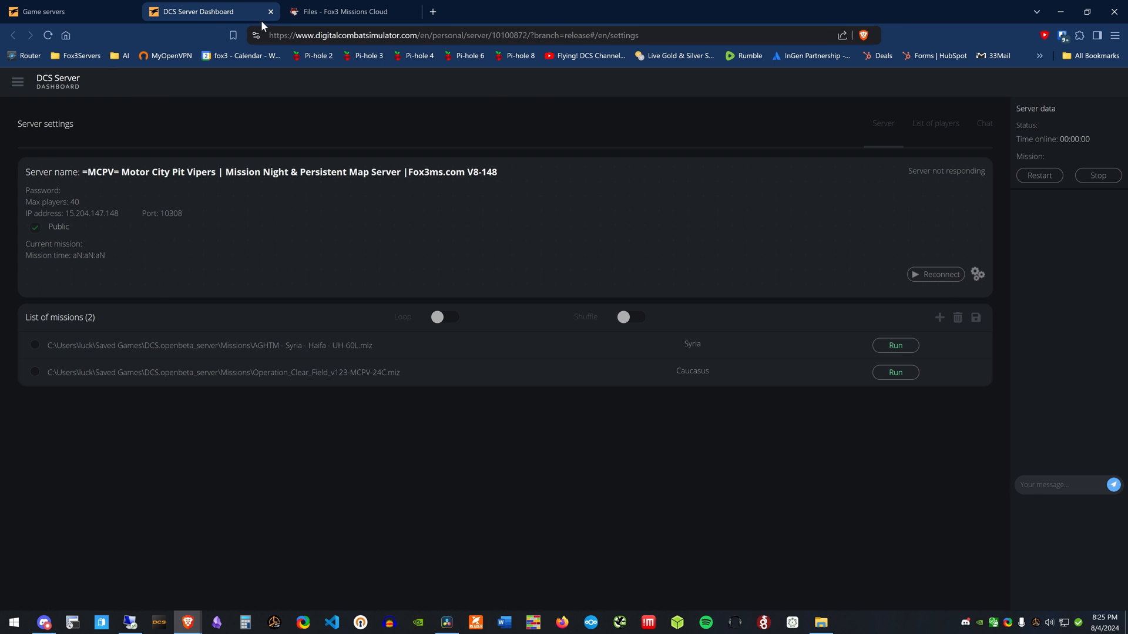
left_click(348, 12)
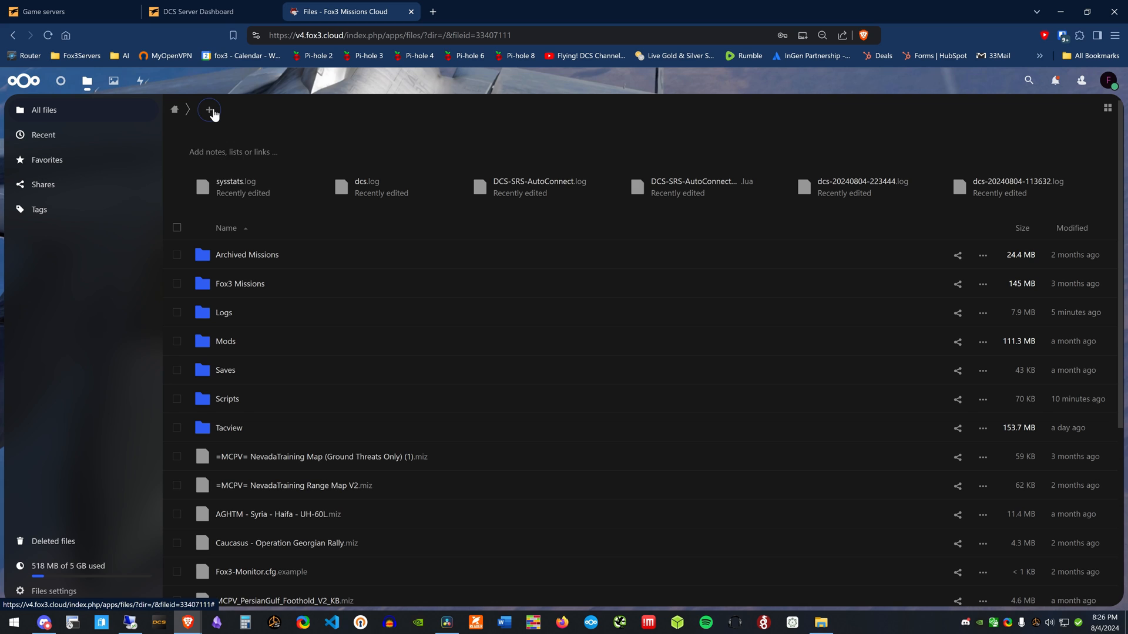
- Create a new empty text file named reboot.me in the cloud root folder
left_click(209, 109)
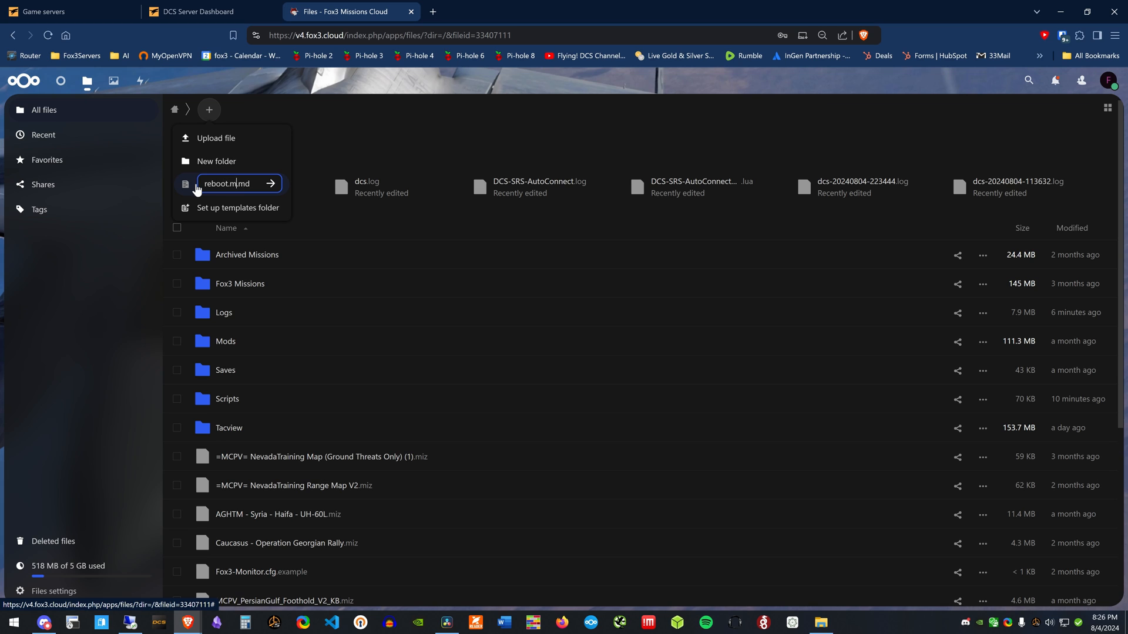
type("e.")
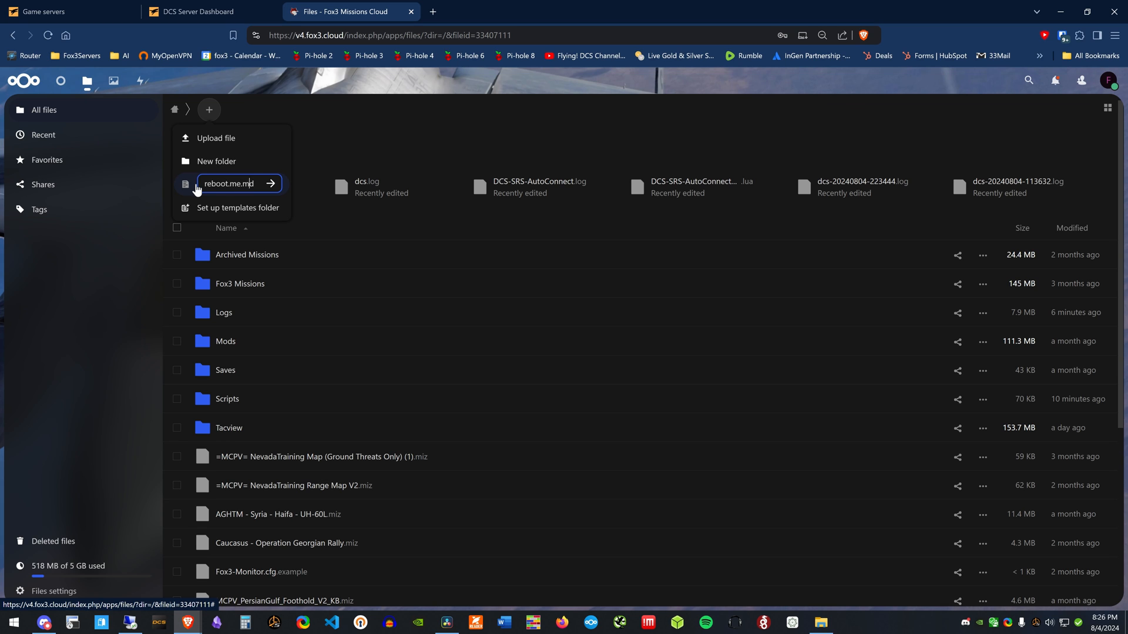
key("Backspace")
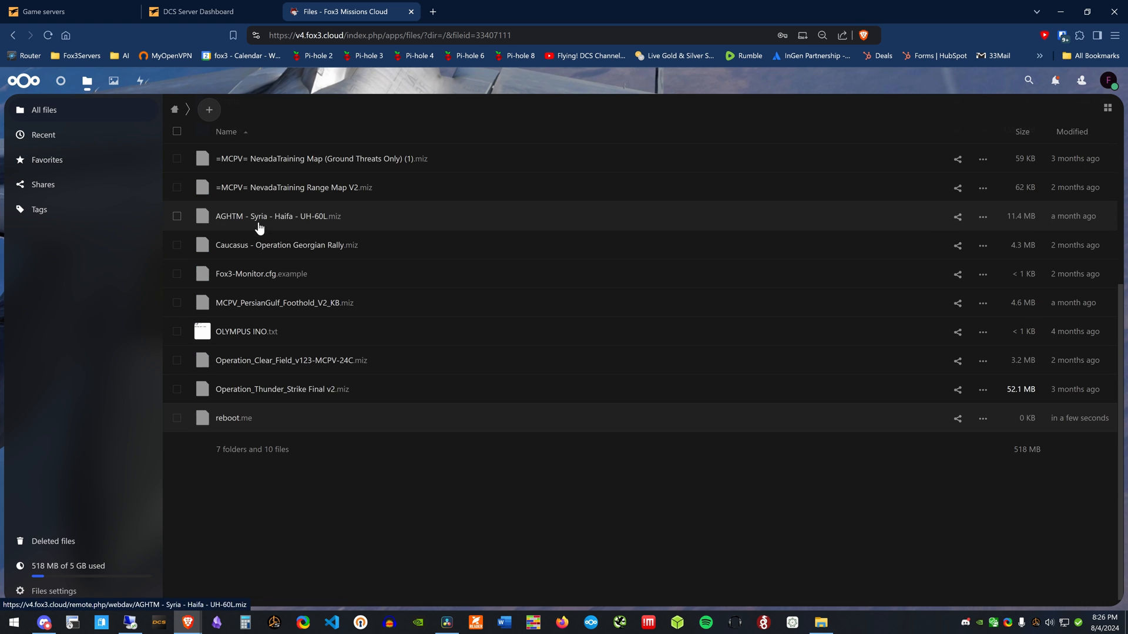
mouse_move(244, 418)
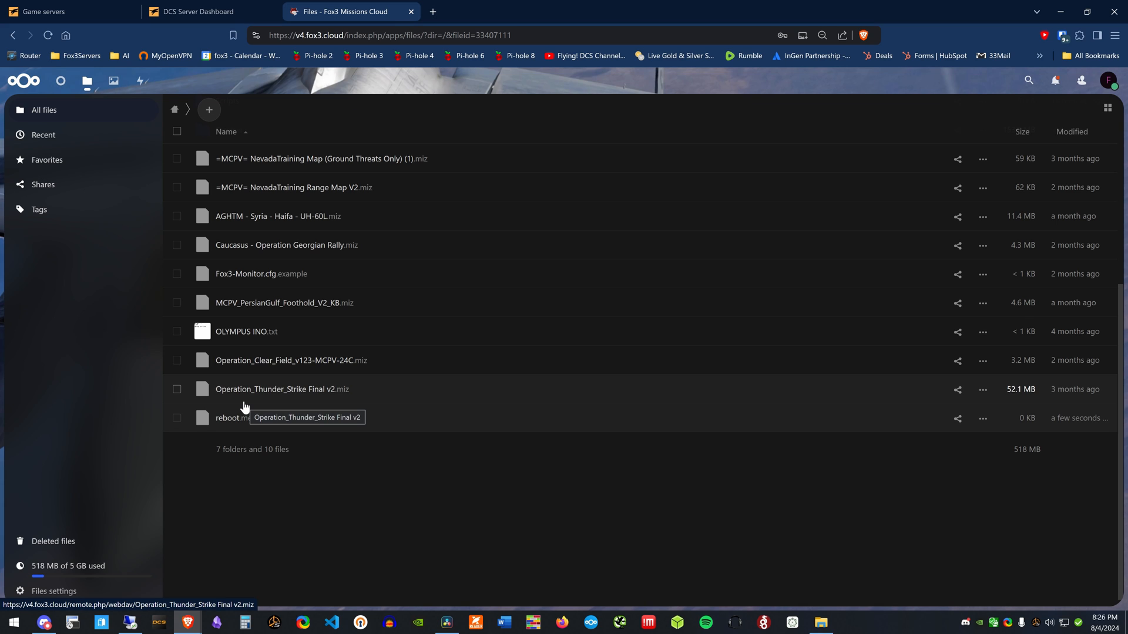
mouse_move(150, 476)
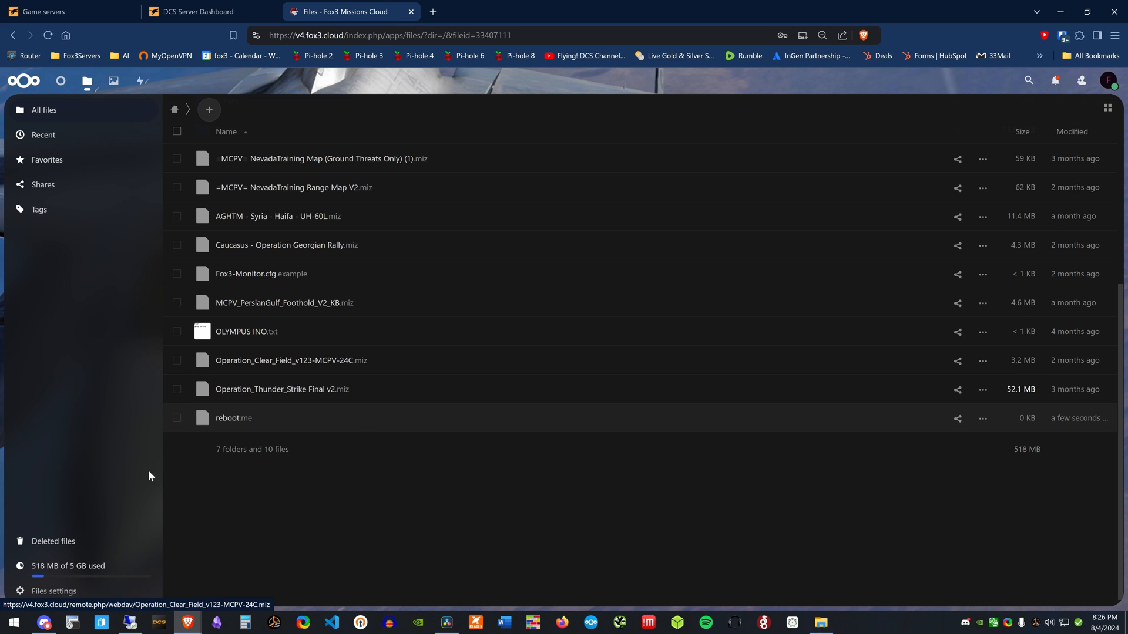
mouse_move(281, 475)
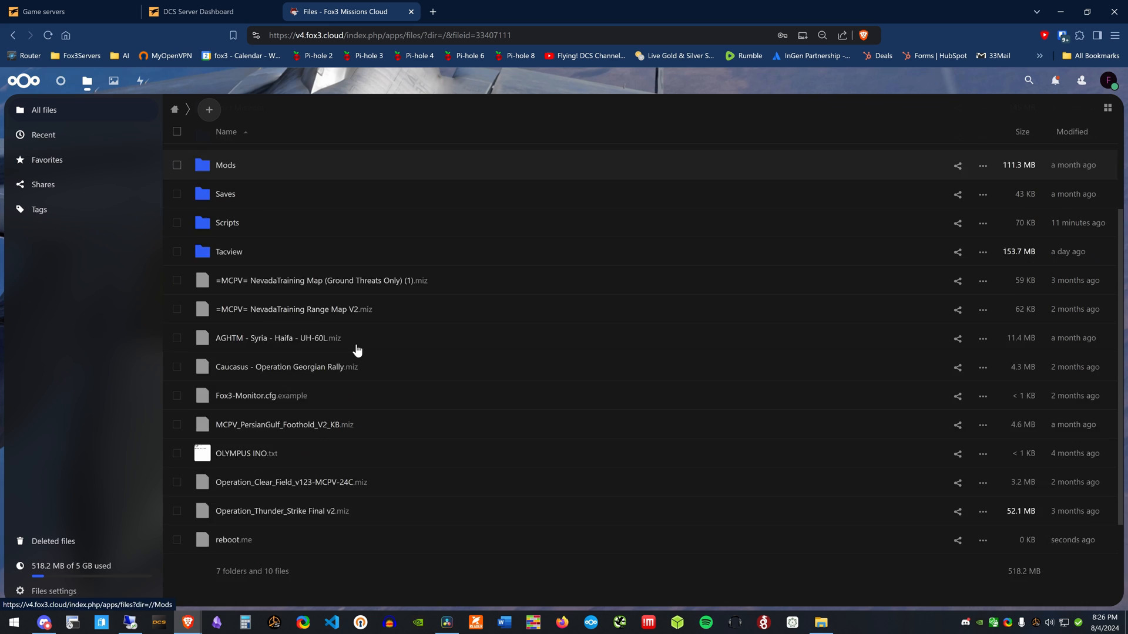
scroll("down", 3)
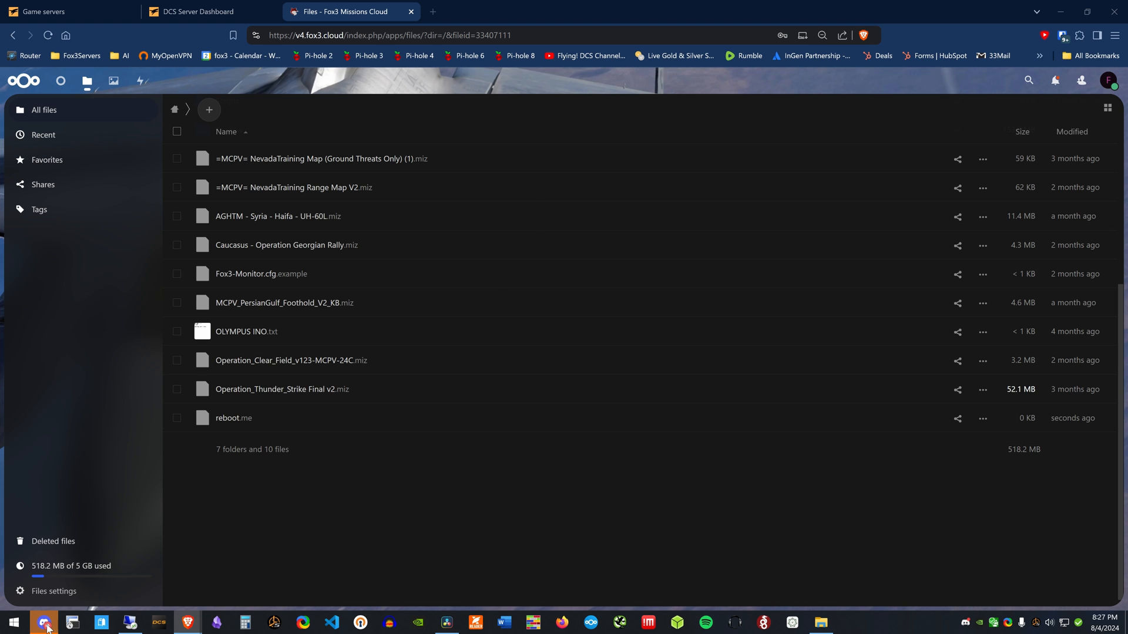
- Wait on the Files page until the server consumes reboot.me and it disappears
left_click(43, 623)
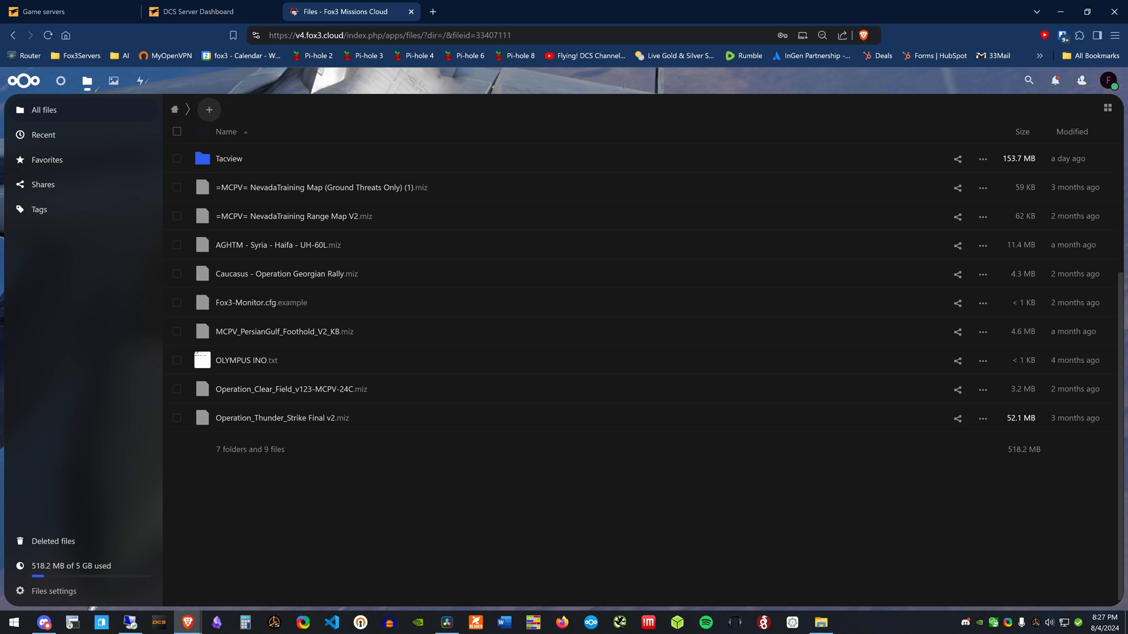
mouse_move(289, 444)
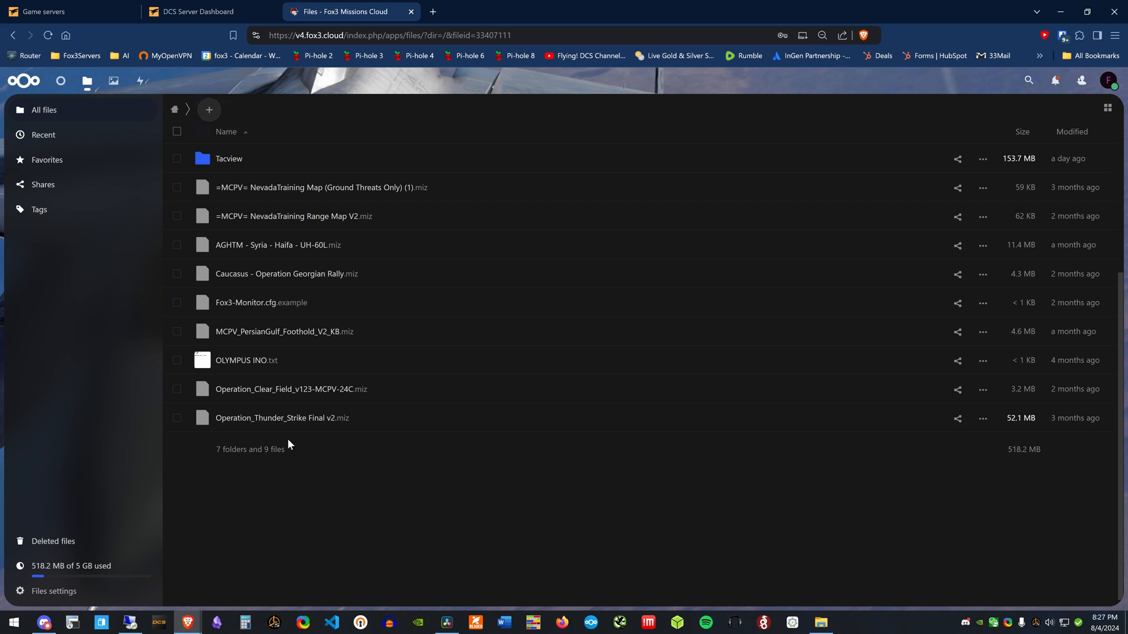
mouse_move(273, 482)
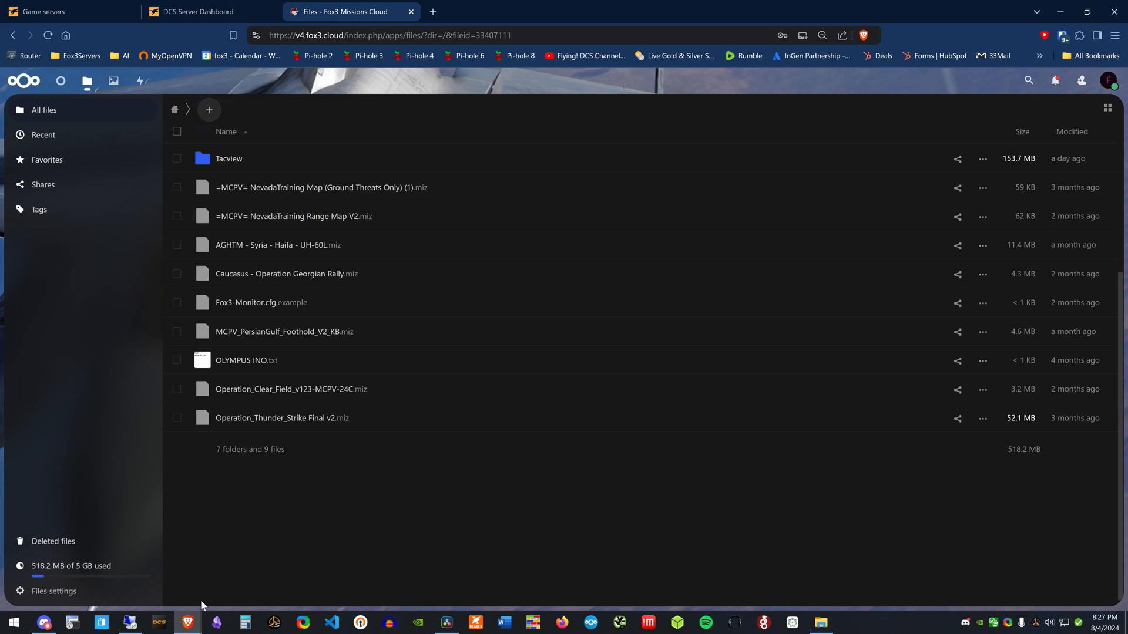
mouse_move(12, 623)
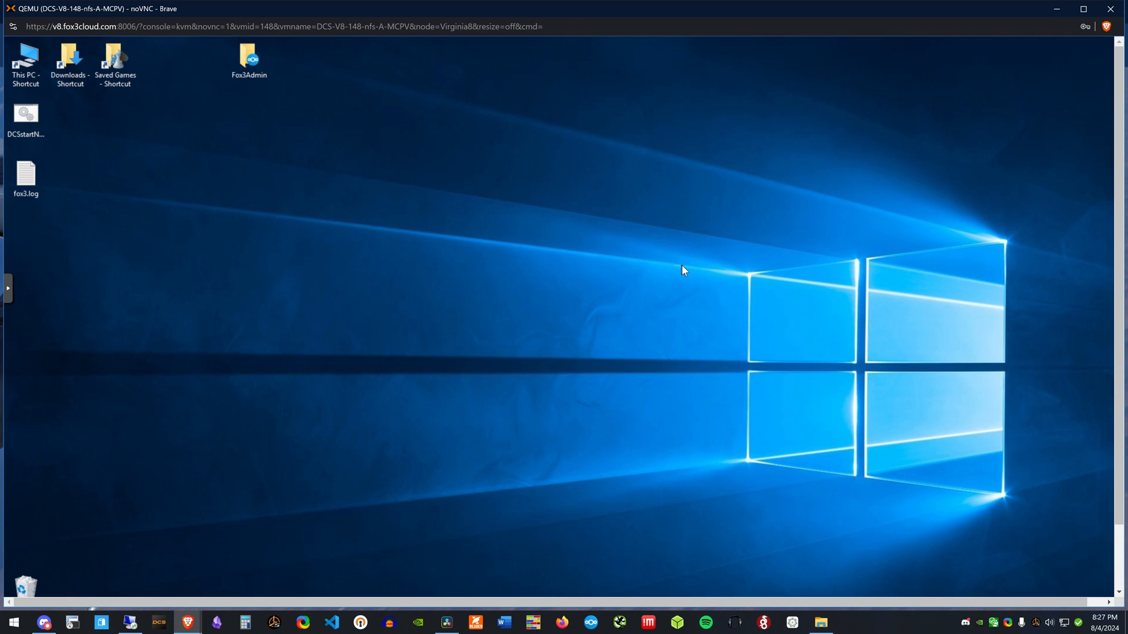
- Watch the VM's noVNC console as the startup script launches DCS-SRS Server and the dashboard
scroll("down", 3)
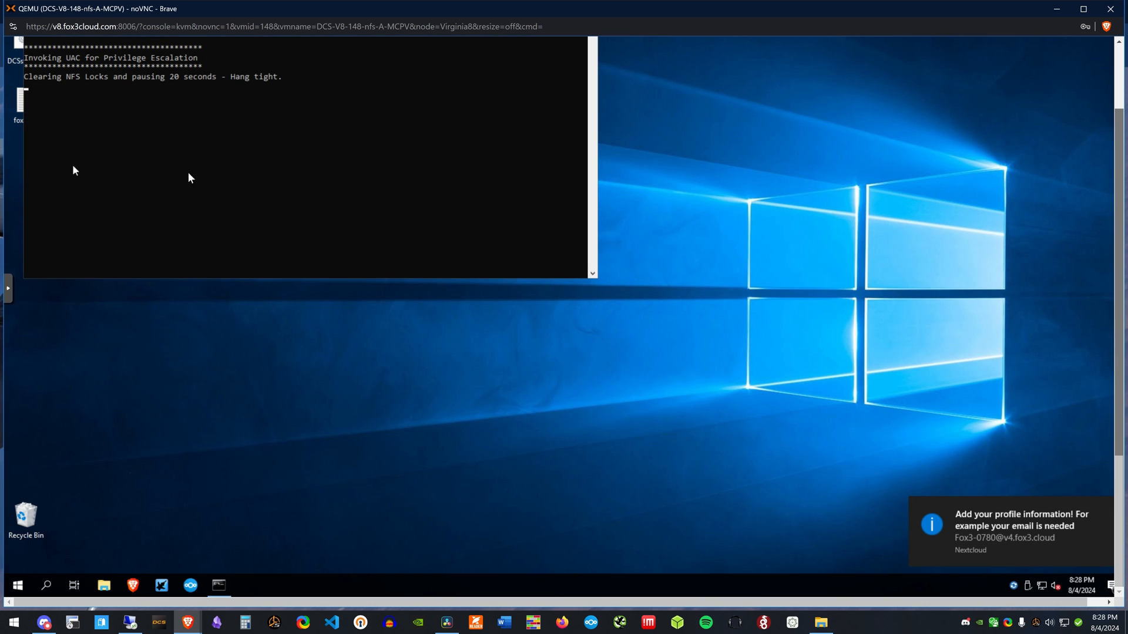
mouse_move(1010, 309)
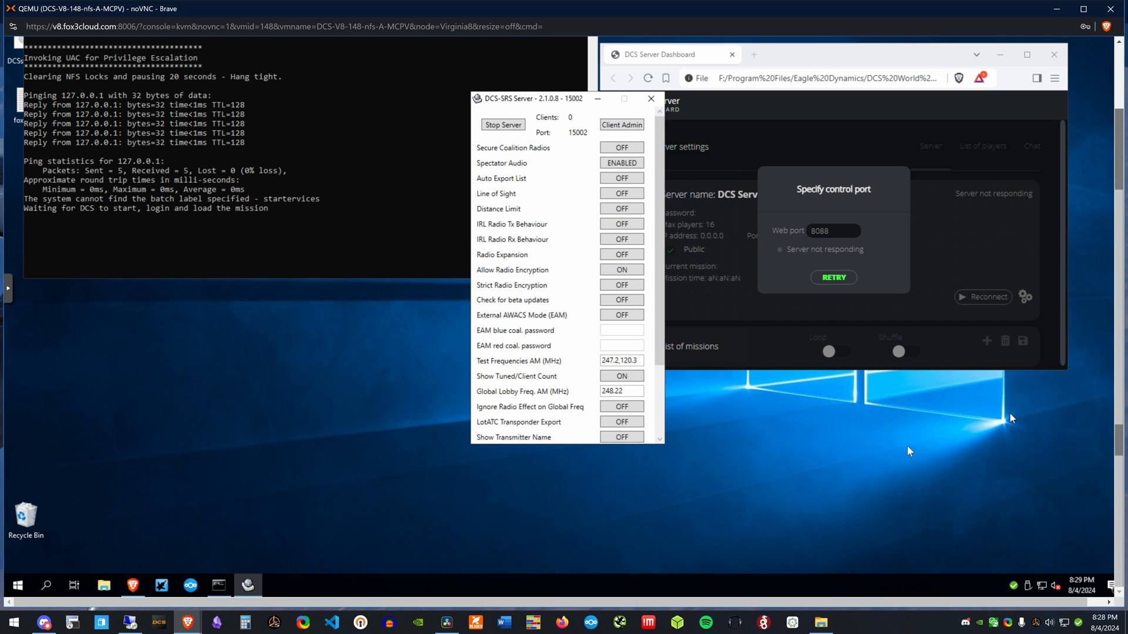
mouse_move(548, 106)
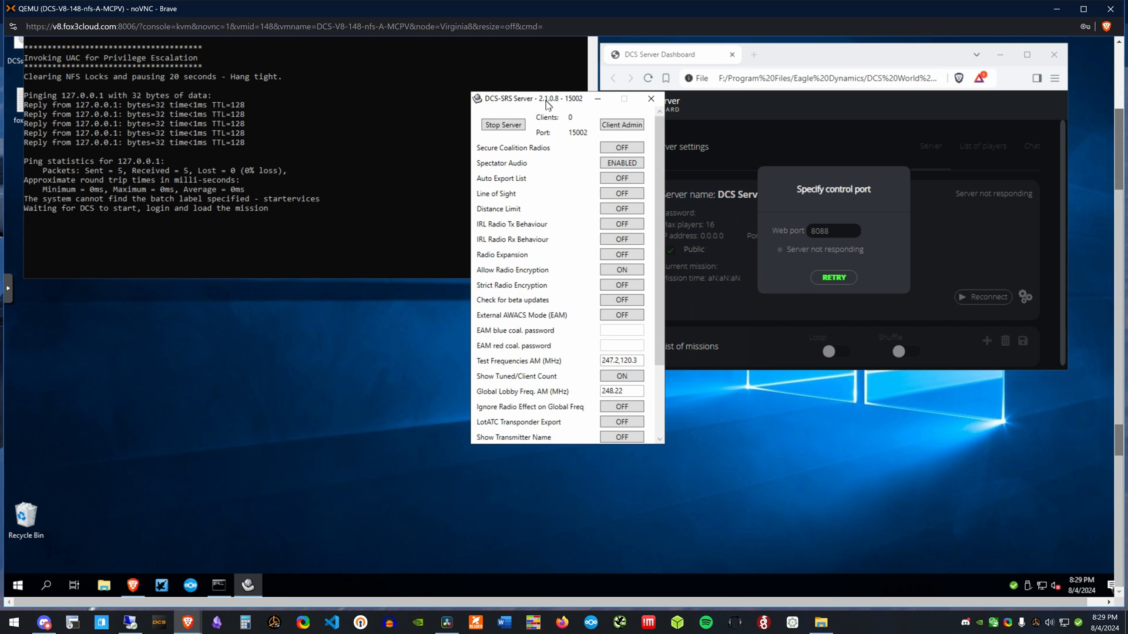
- Move the SRS server window left while DCS_server launches to its splash screen
left_click_drag(546, 98, 474, 114)
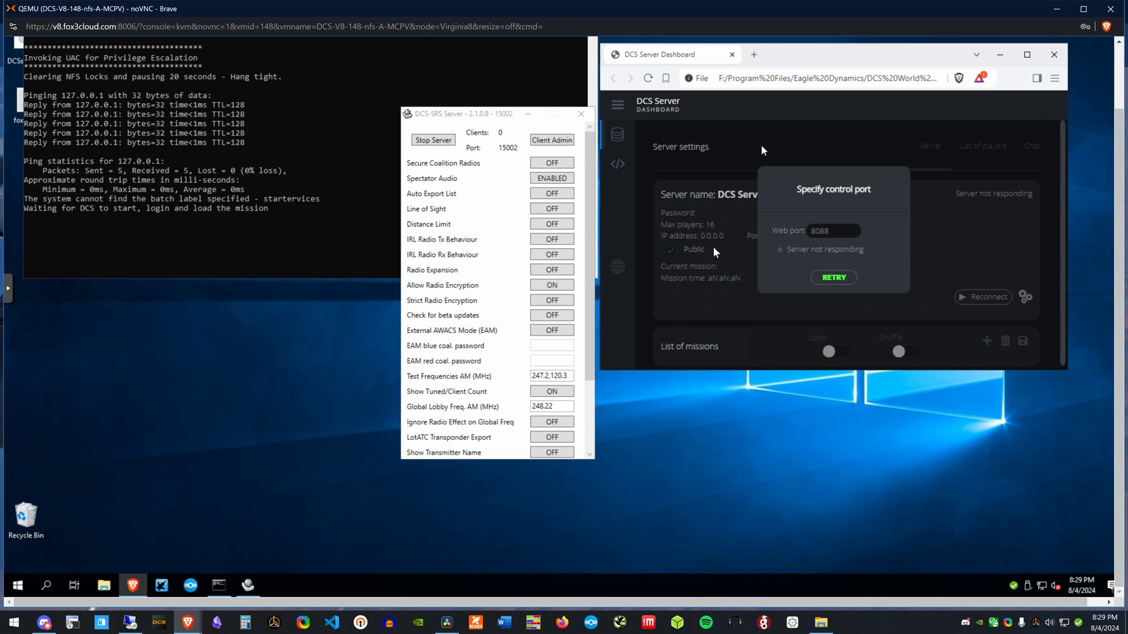
mouse_move(357, 434)
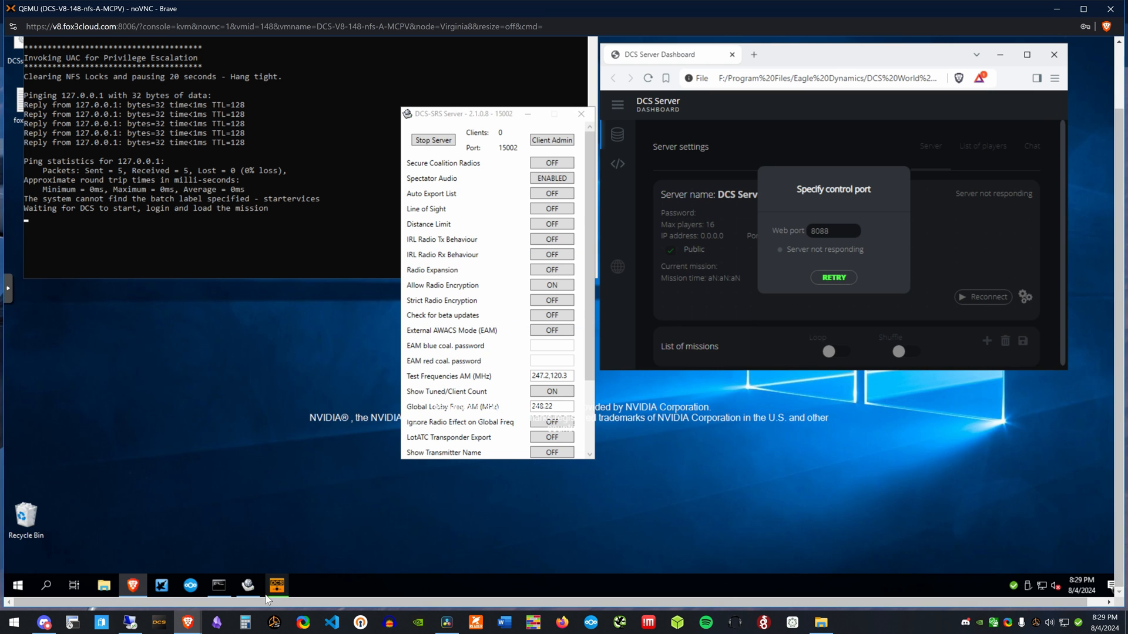
mouse_move(328, 568)
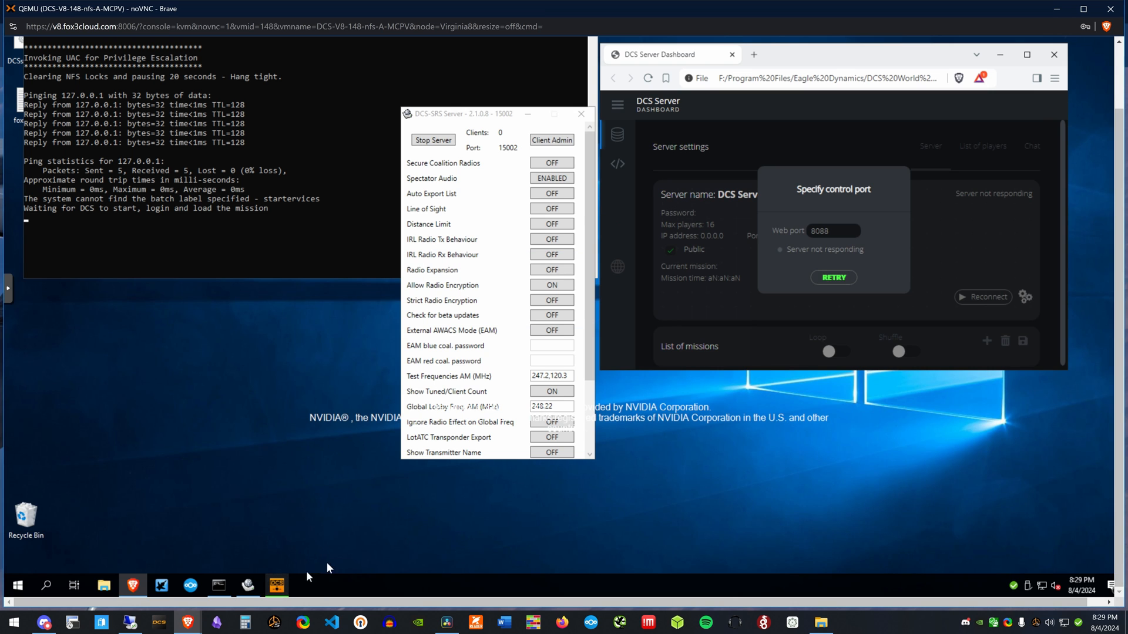
mouse_move(419, 589)
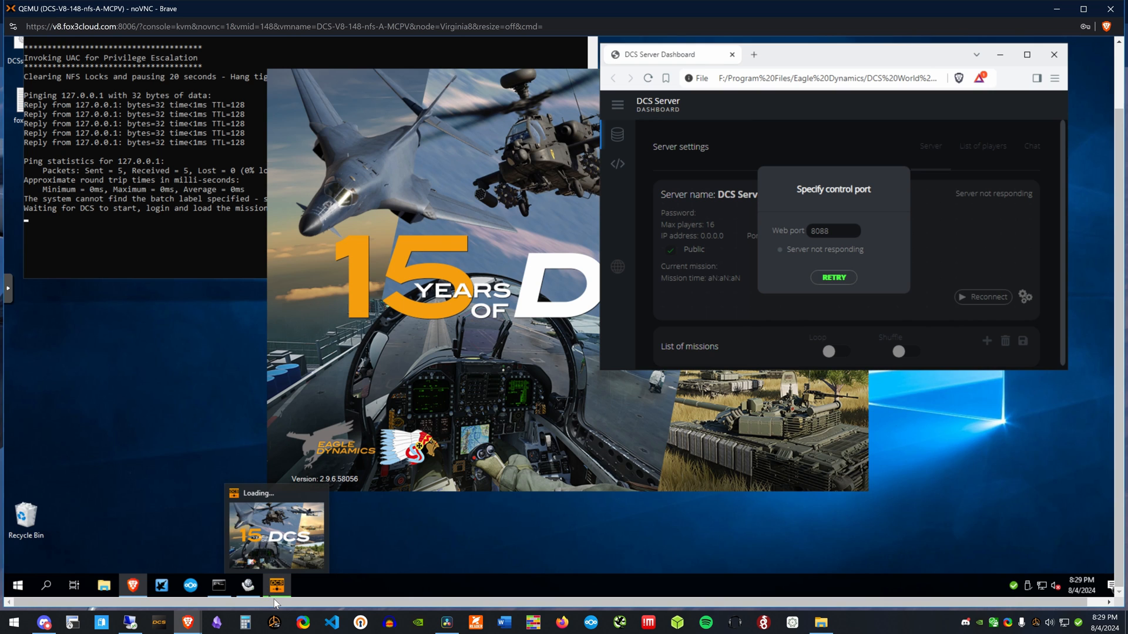
mouse_move(469, 587)
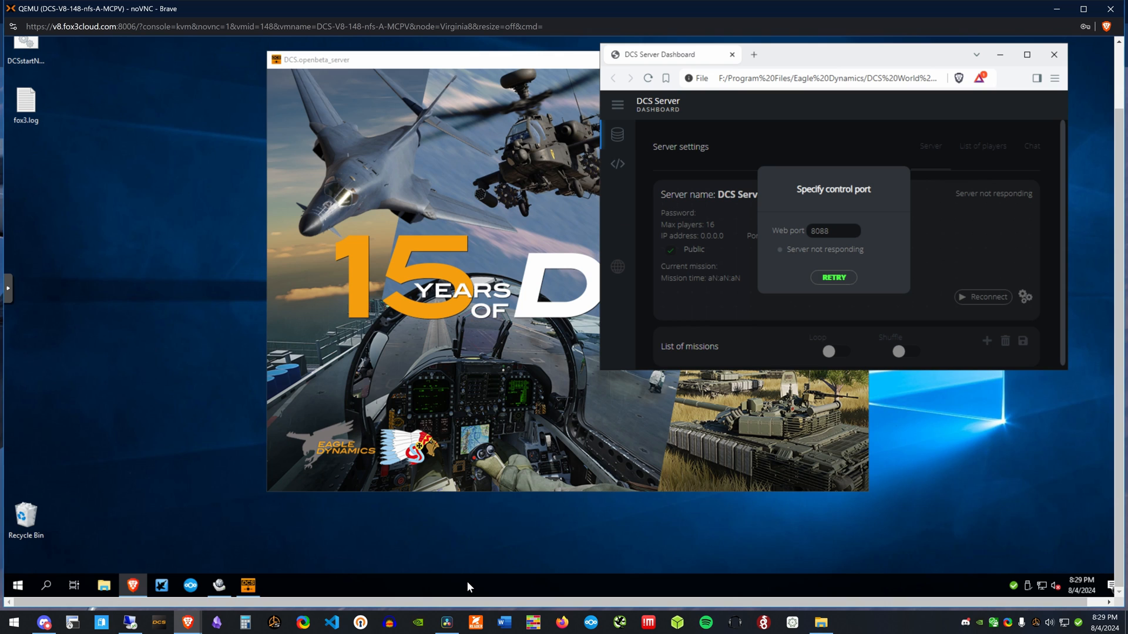
mouse_move(460, 534)
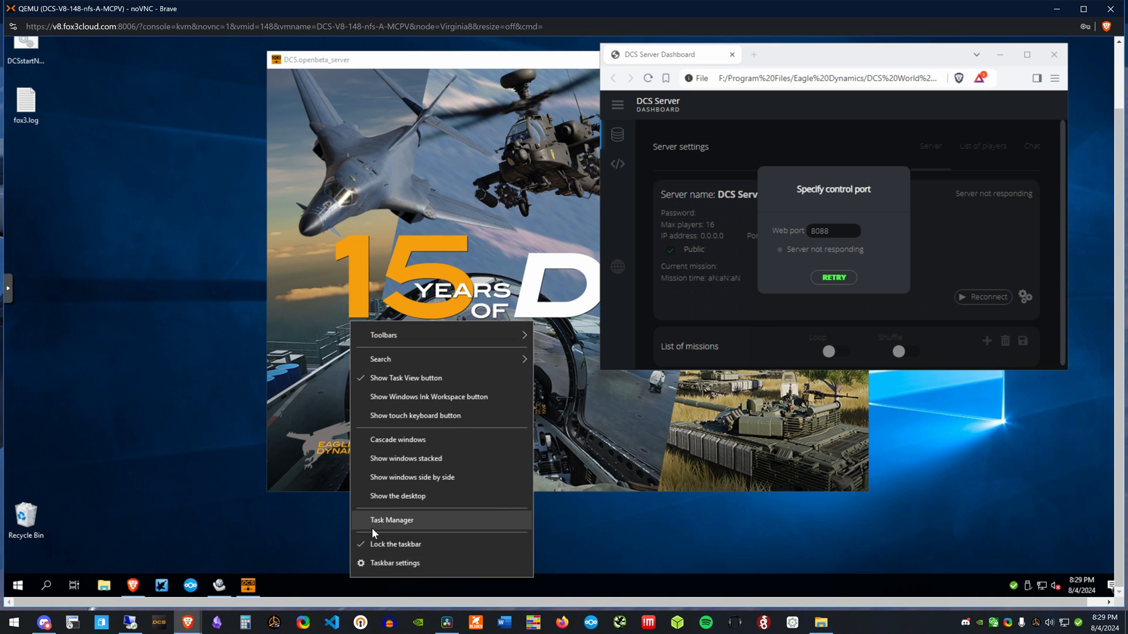
- In Task Manager, expand the not-responding DCS_server app to reveal its DCS.openbeta_server window
left_click(391, 520)
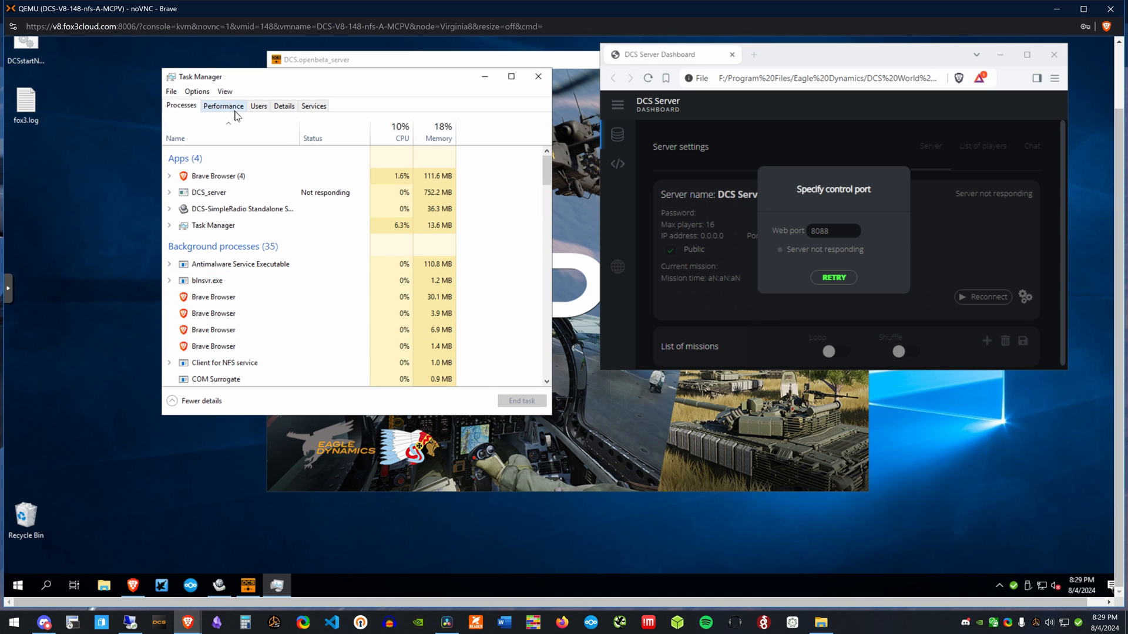
left_click(208, 191)
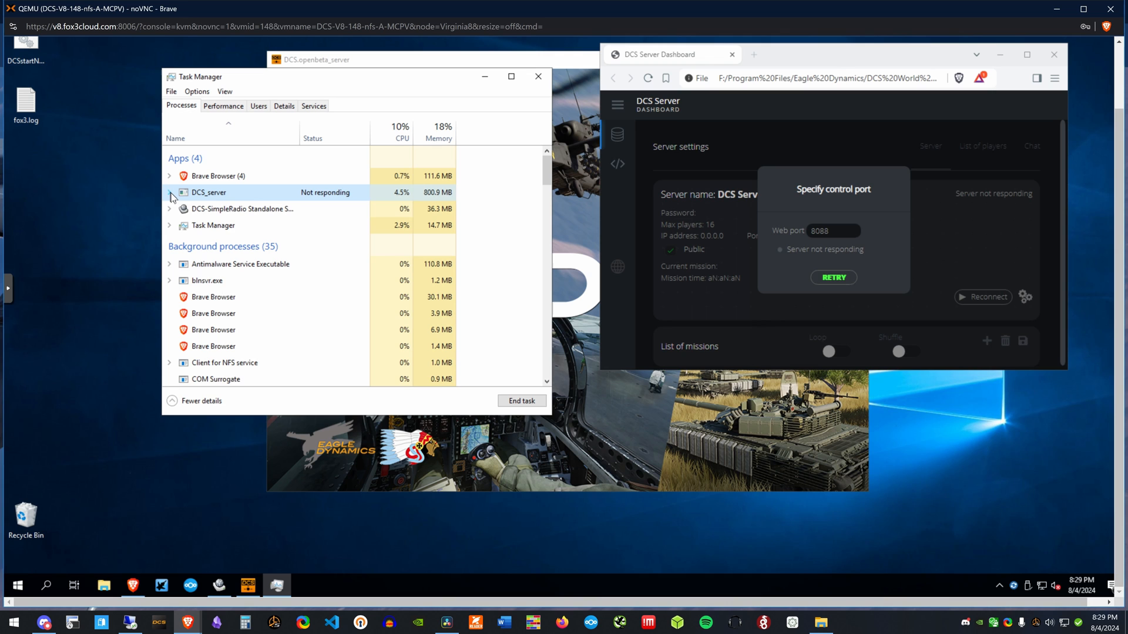
left_click(169, 191)
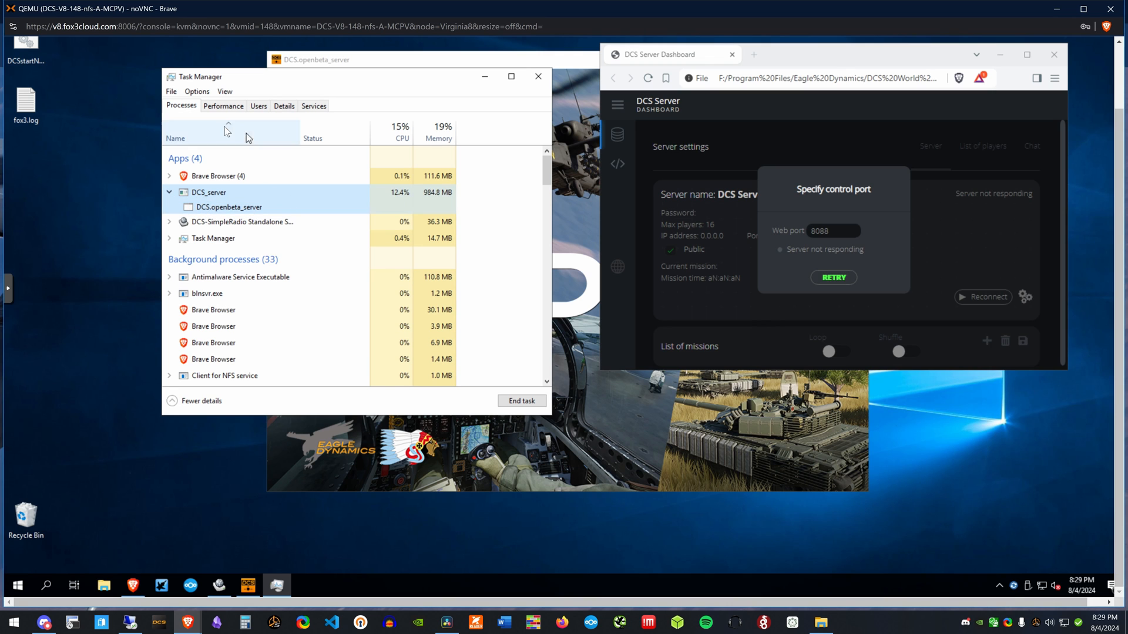
left_click(223, 106)
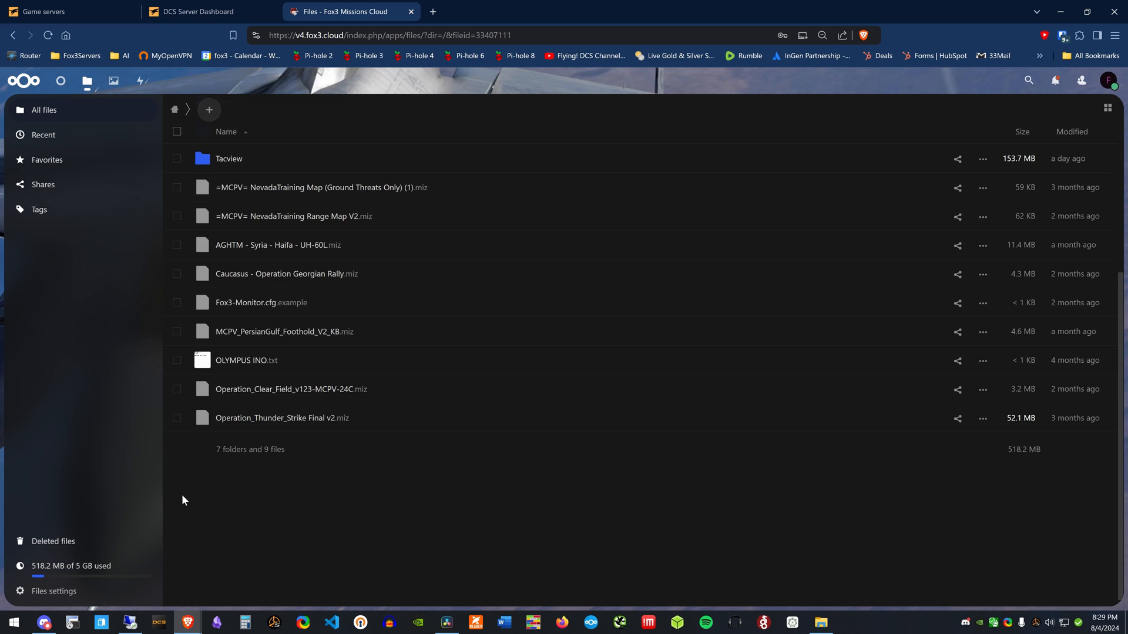
- Close the stale DCS Server Dashboard and reopen it from the Game servers page
left_click(192, 12)
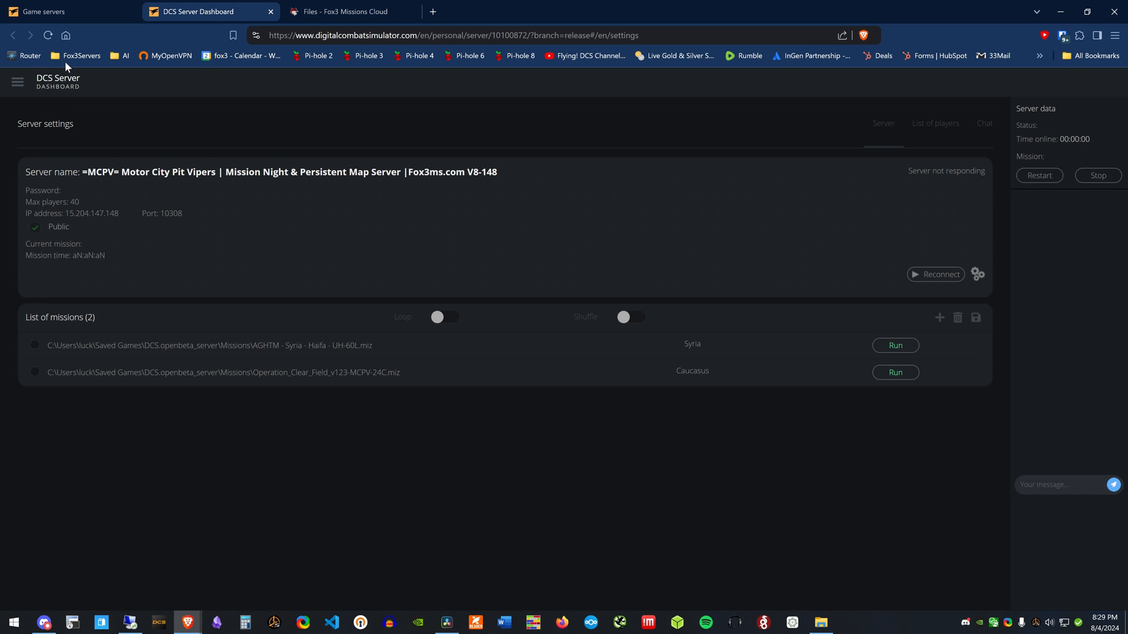
mouse_move(271, 12)
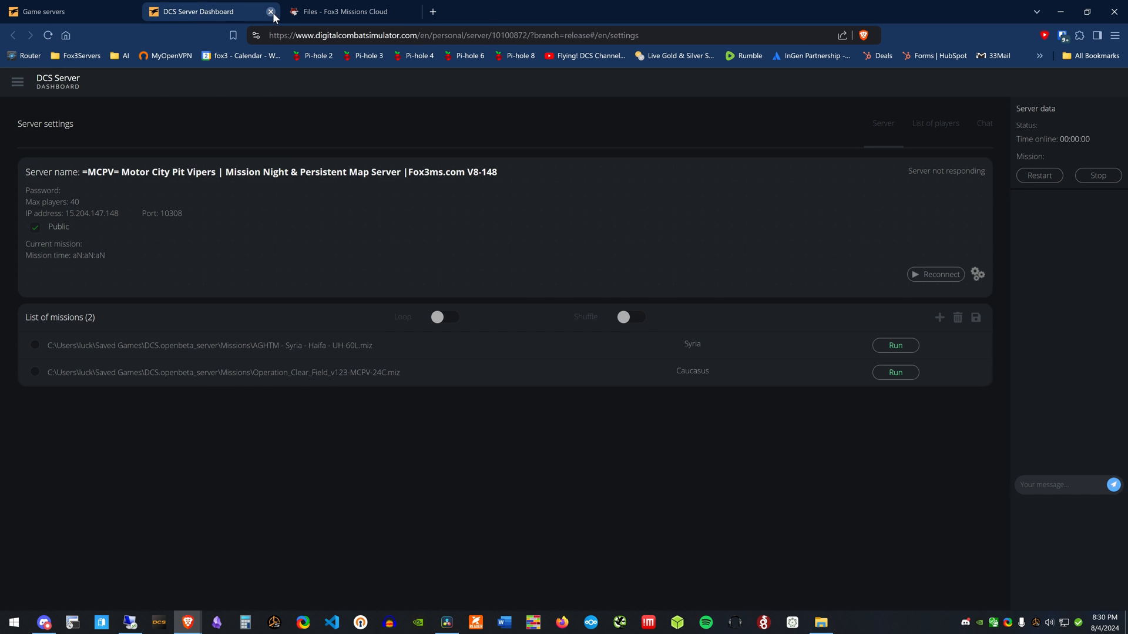
left_click(271, 12)
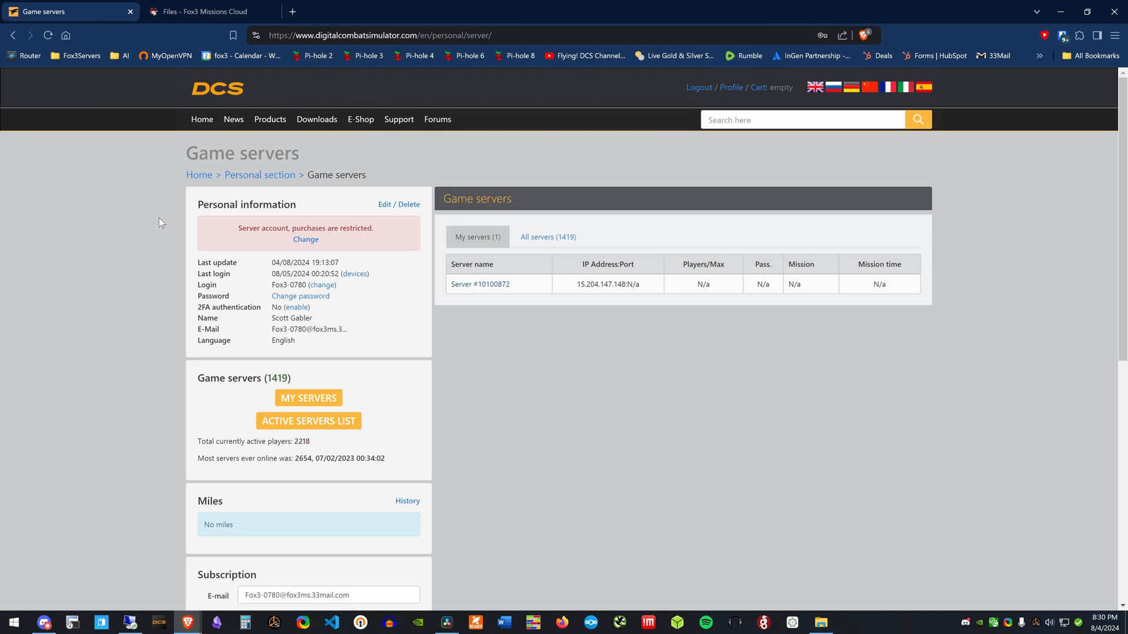
left_click(47, 35)
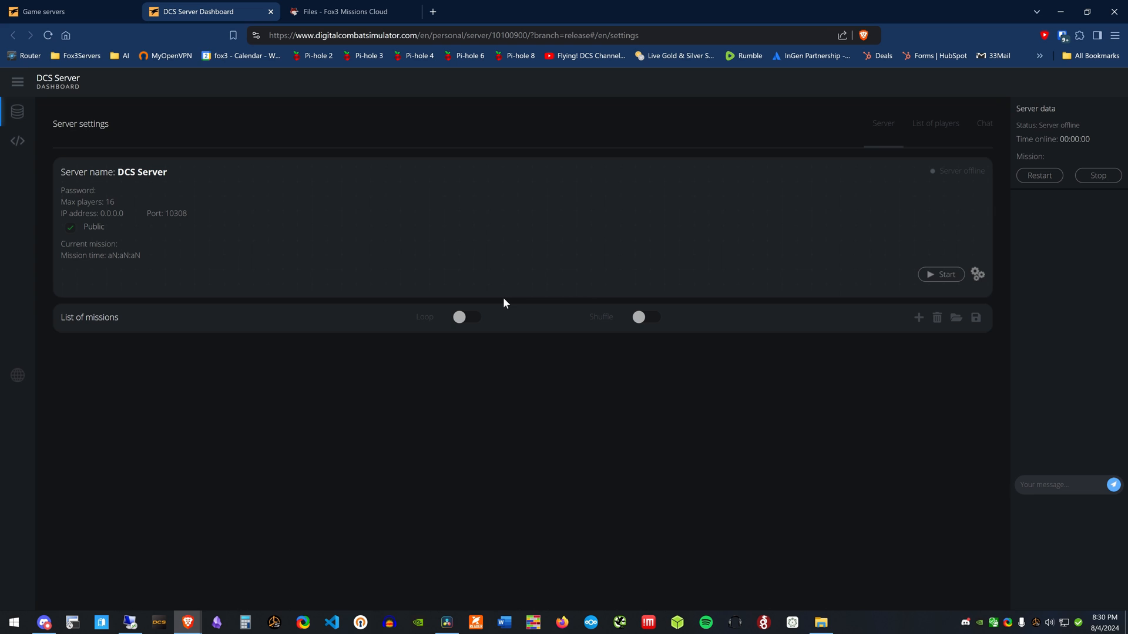
mouse_move(531, 352)
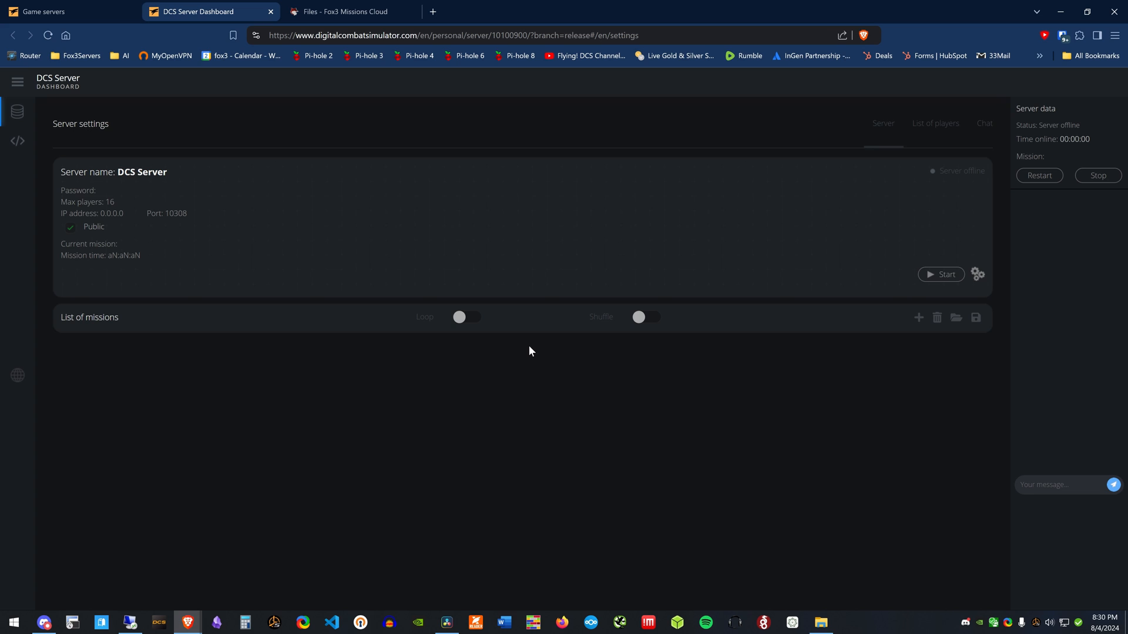
mouse_move(136, 192)
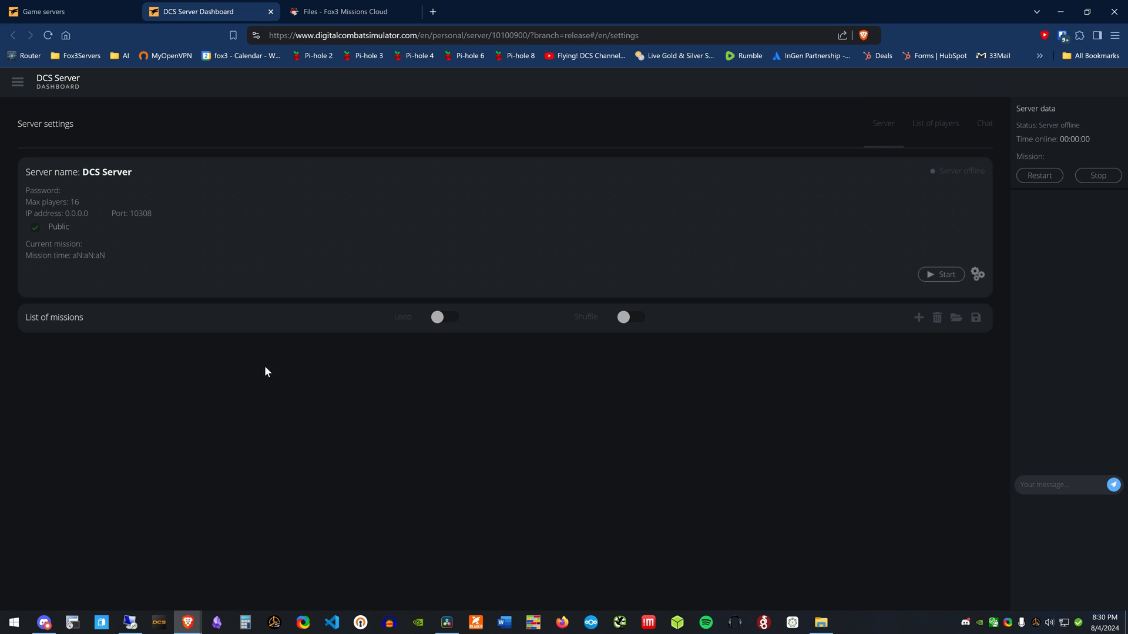
mouse_move(555, 566)
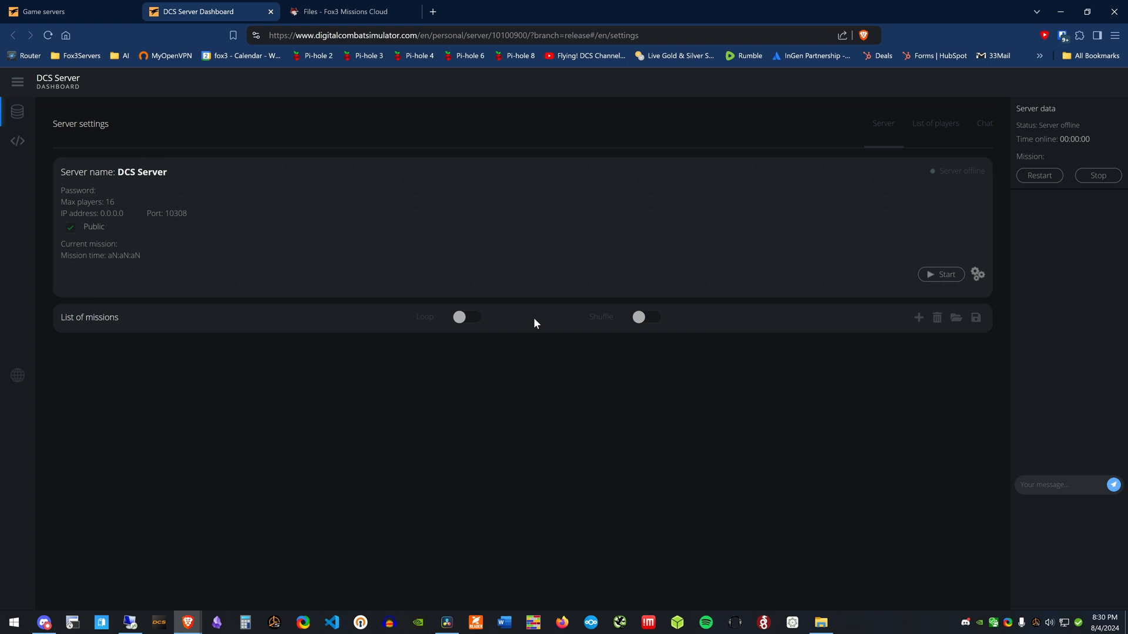
left_click(939, 274)
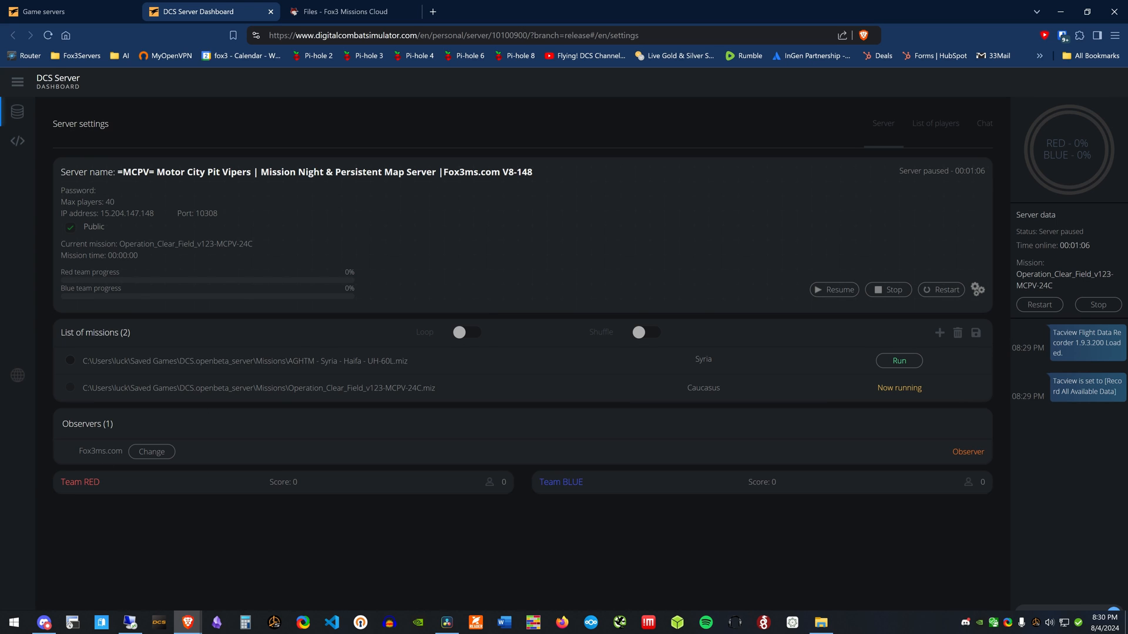
mouse_move(326, 340)
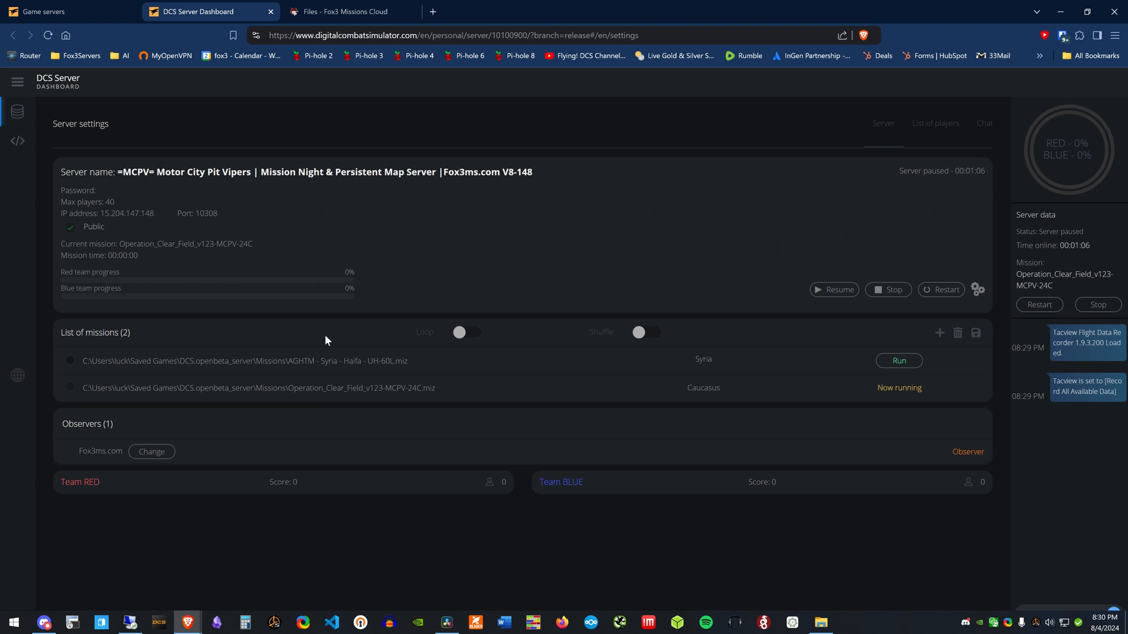
mouse_move(322, 453)
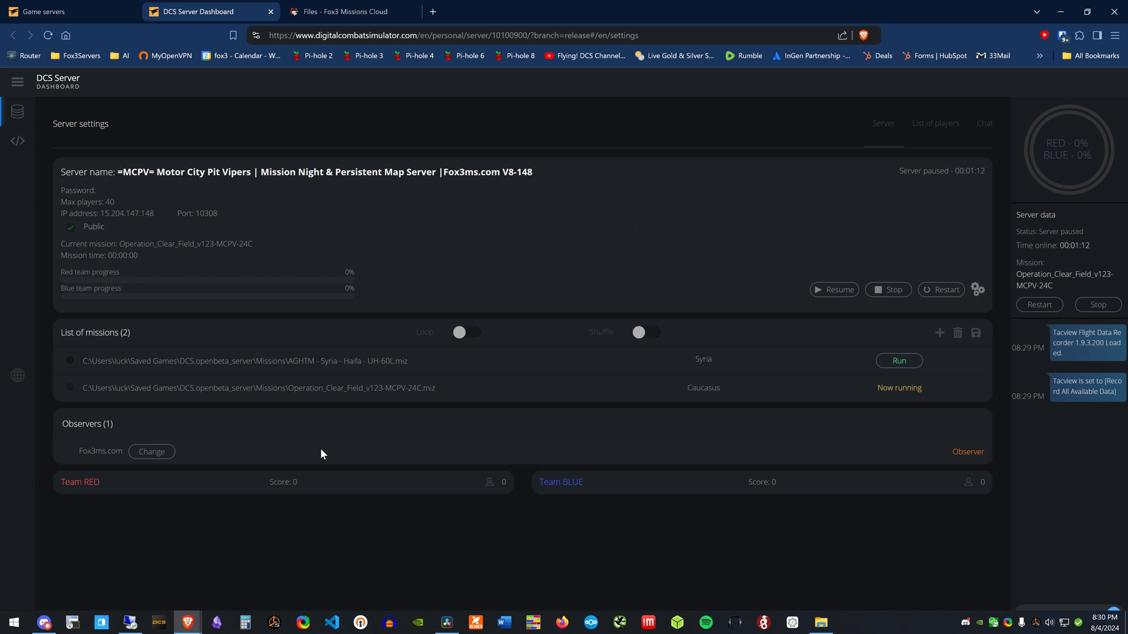